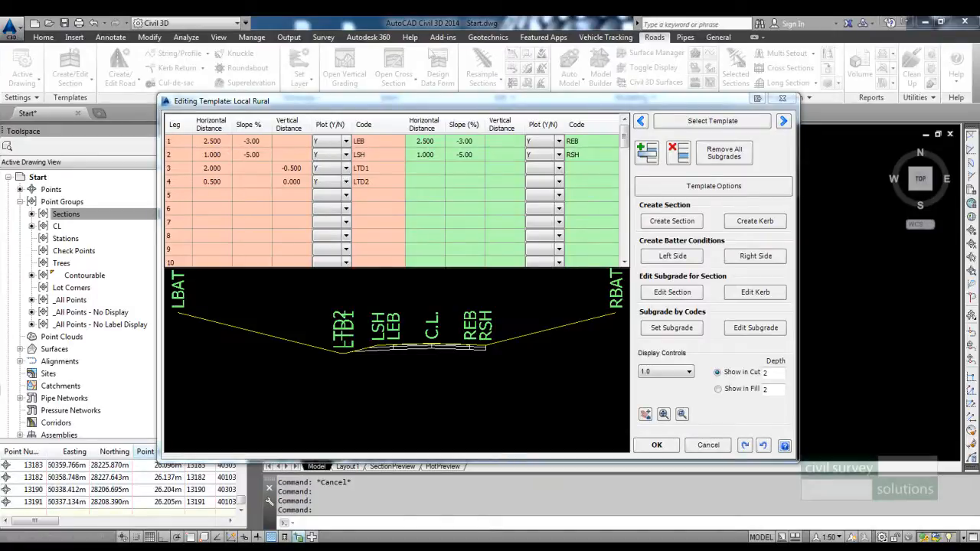
mouse_move(352, 386)
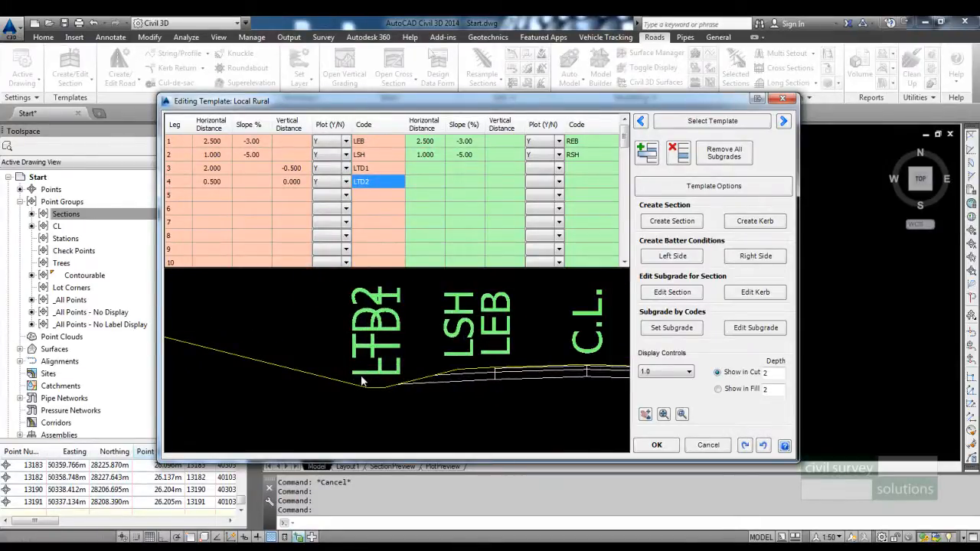
mouse_move(368, 352)
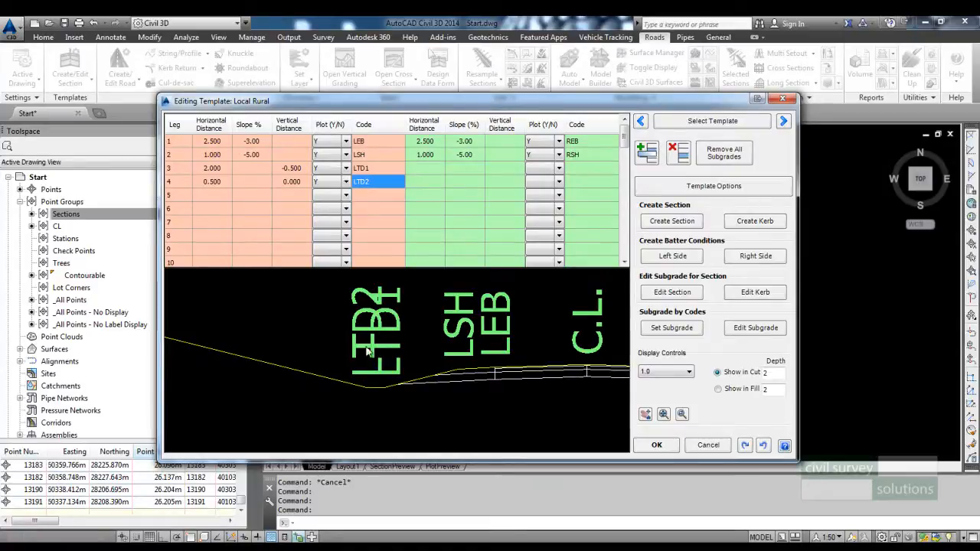
mouse_move(375, 367)
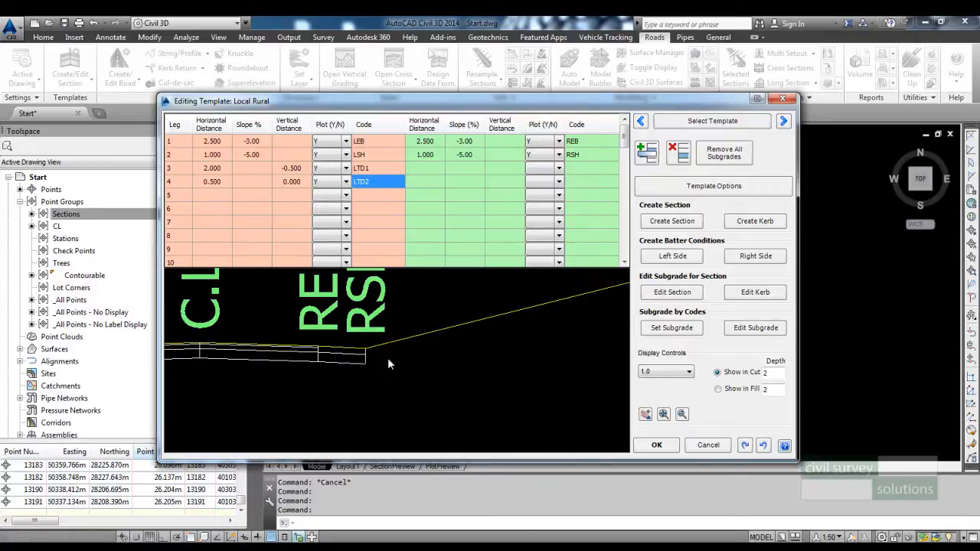
mouse_move(391, 353)
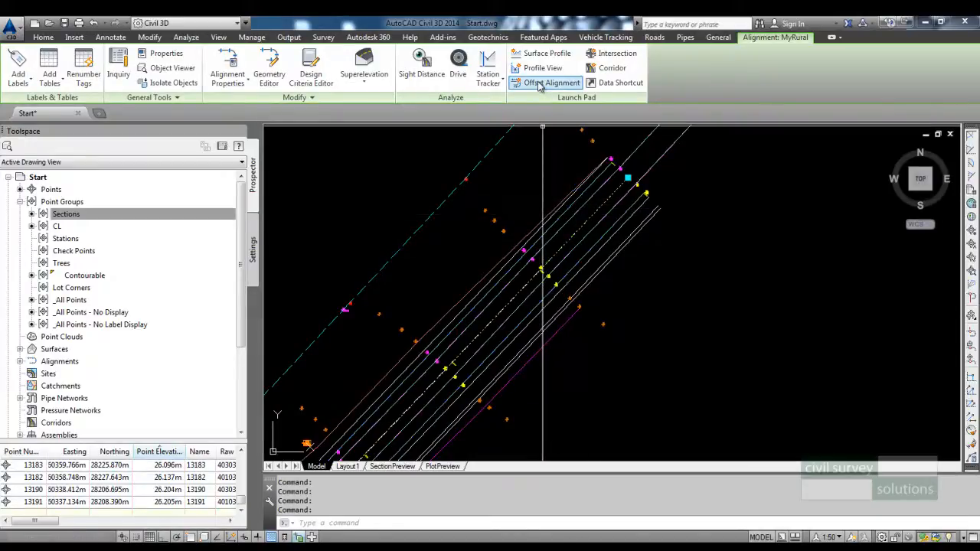
Step: Create a TableDrain offset alignment from MyRural with one 6 m left offset and 0 right offsets
left_click(547, 83)
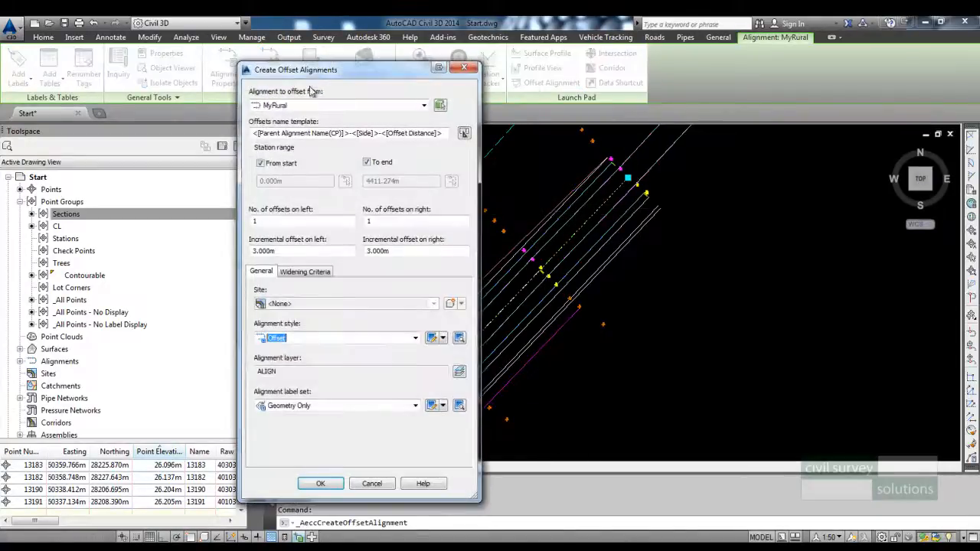
left_click(337, 132)
type("TableDrain")
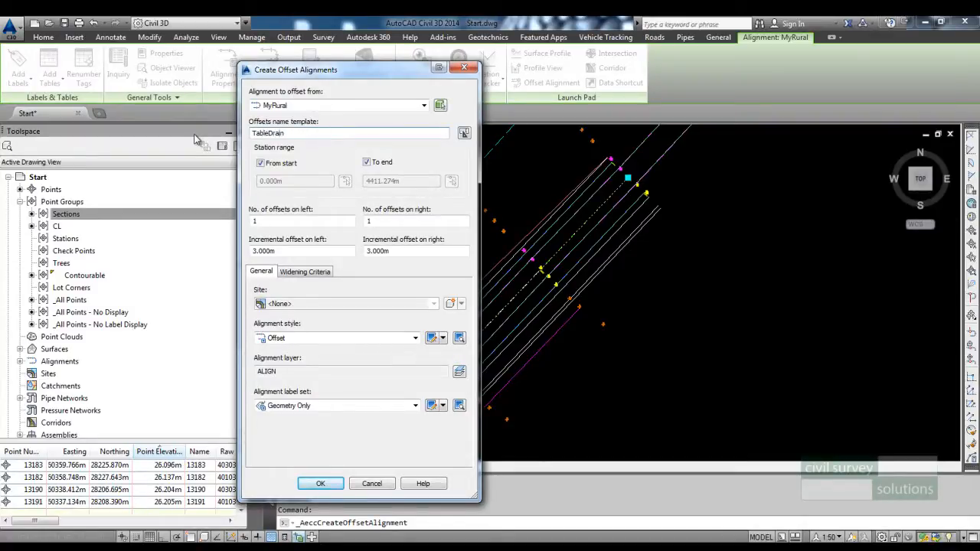
type("0")
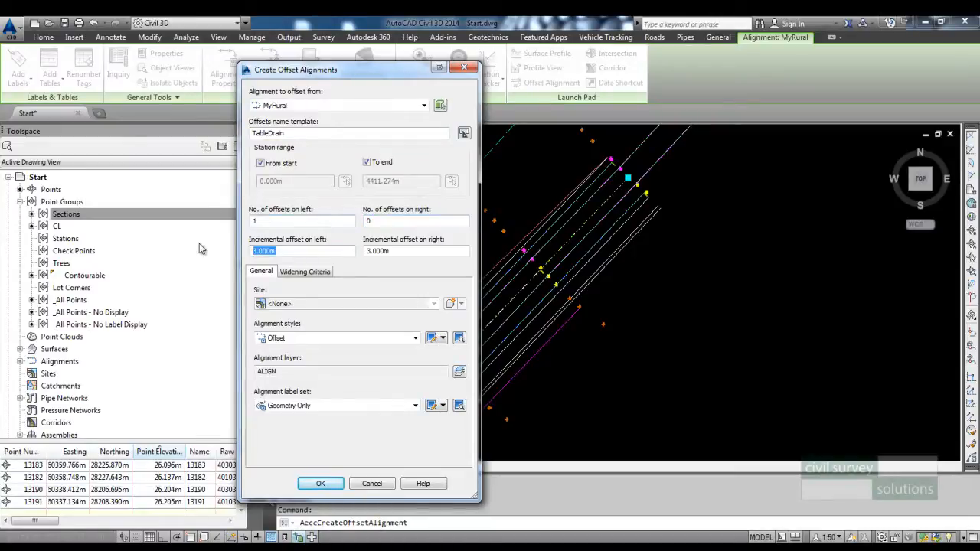
type("6")
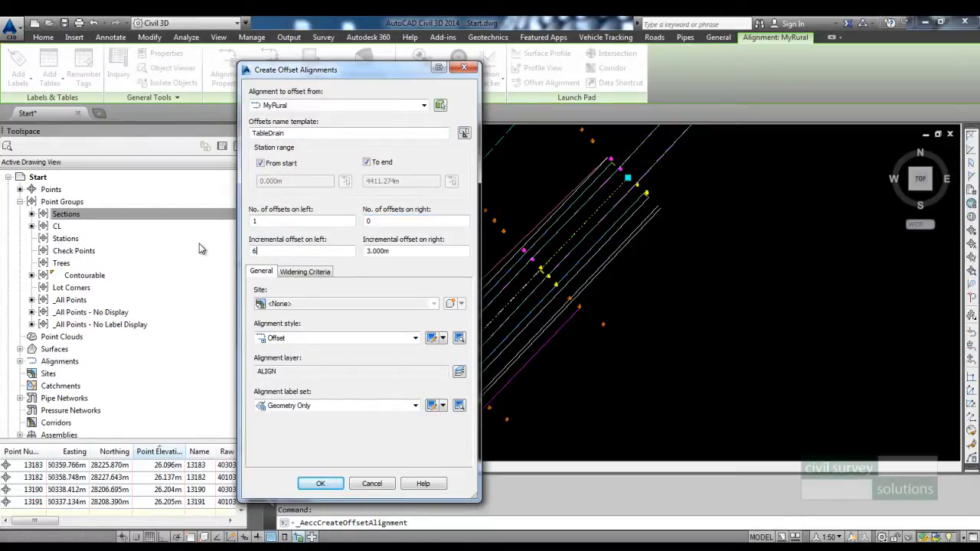
left_click(320, 483)
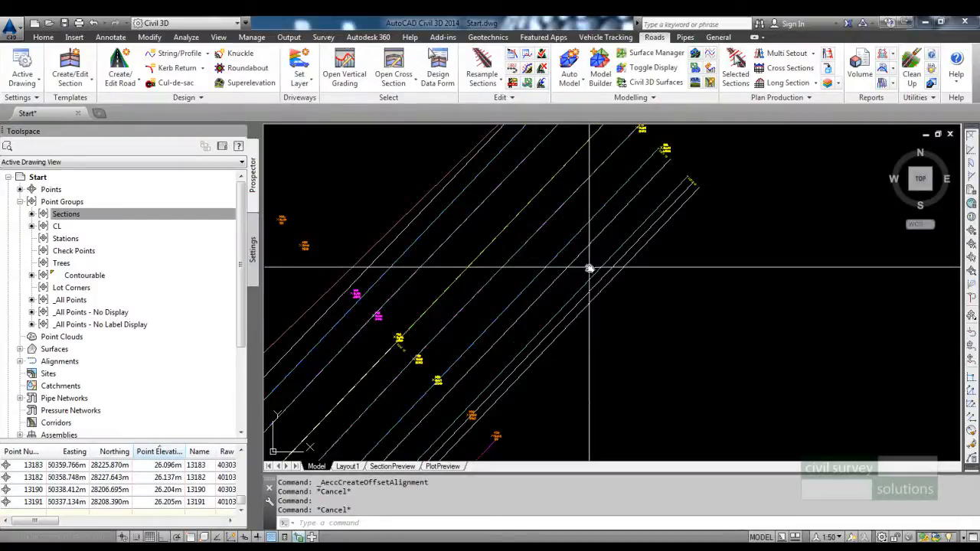
mouse_move(315, 144)
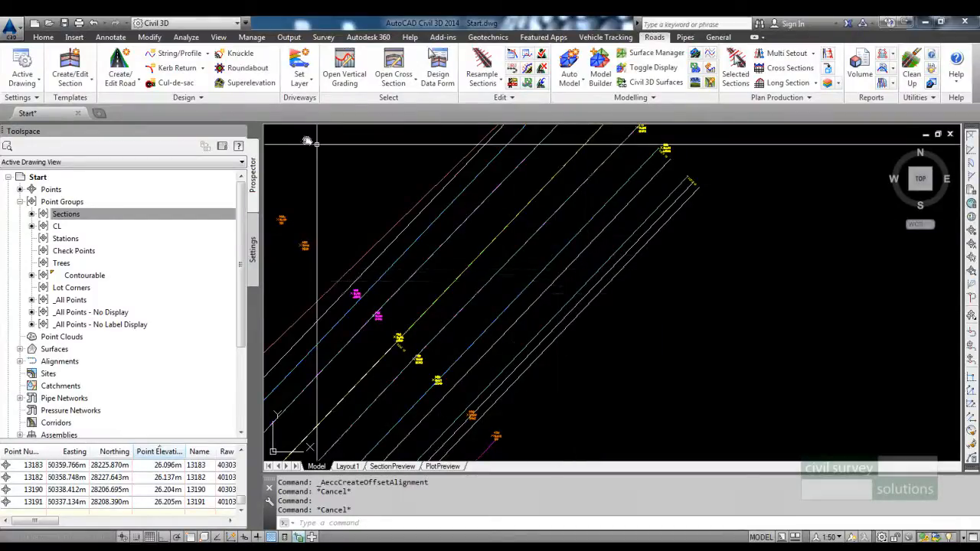
mouse_move(176, 53)
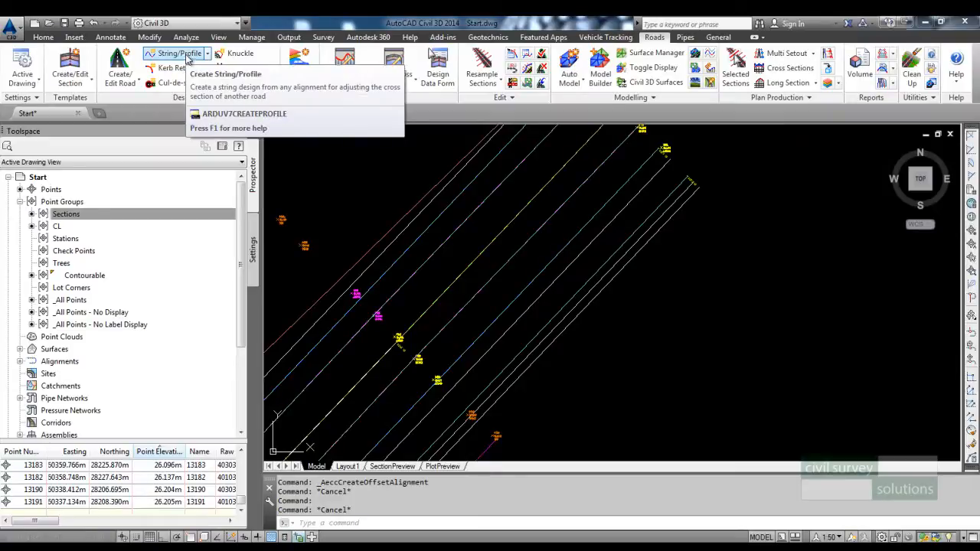
Step: Create the TableDrain string on NS, adding MyRural as another string for chainage sampling
left_click(176, 52)
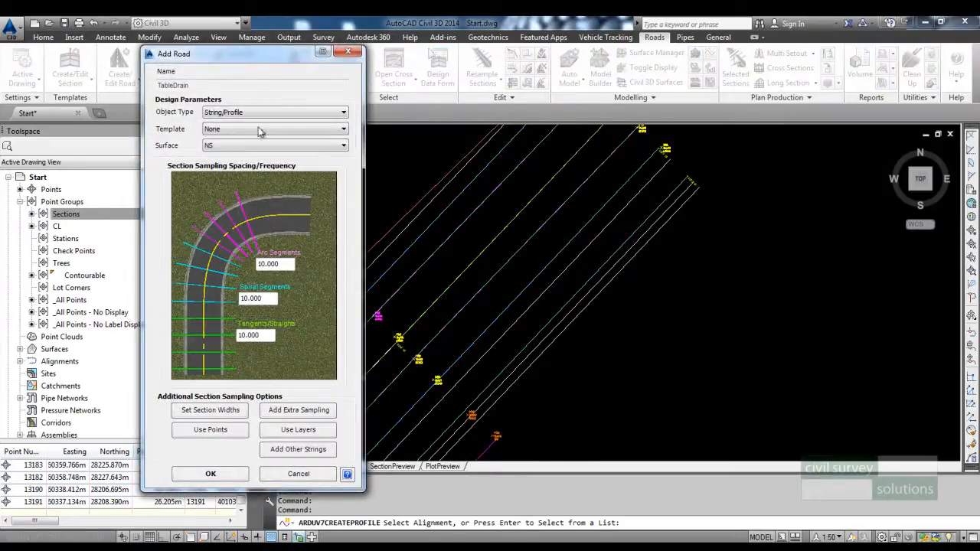
left_click_drag(174, 54, 123, 56)
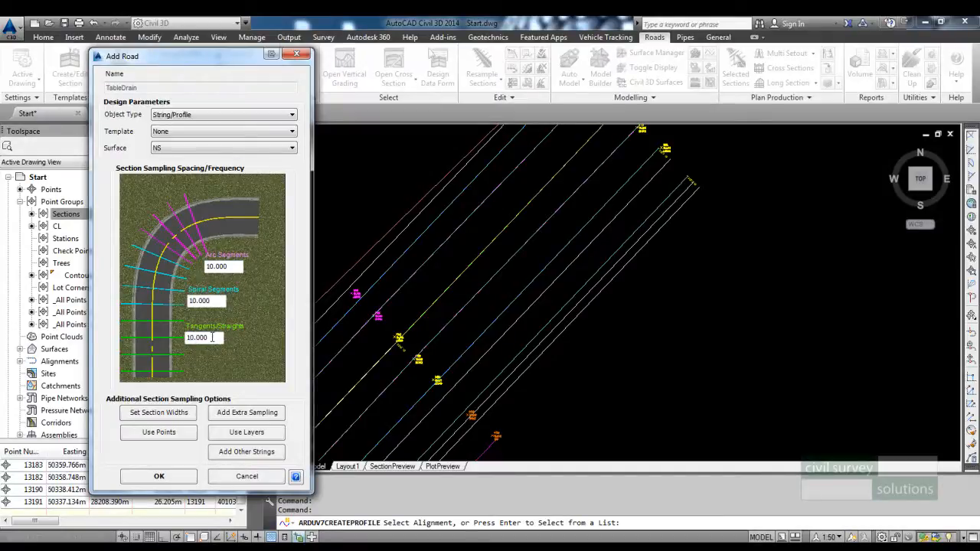
mouse_move(245, 452)
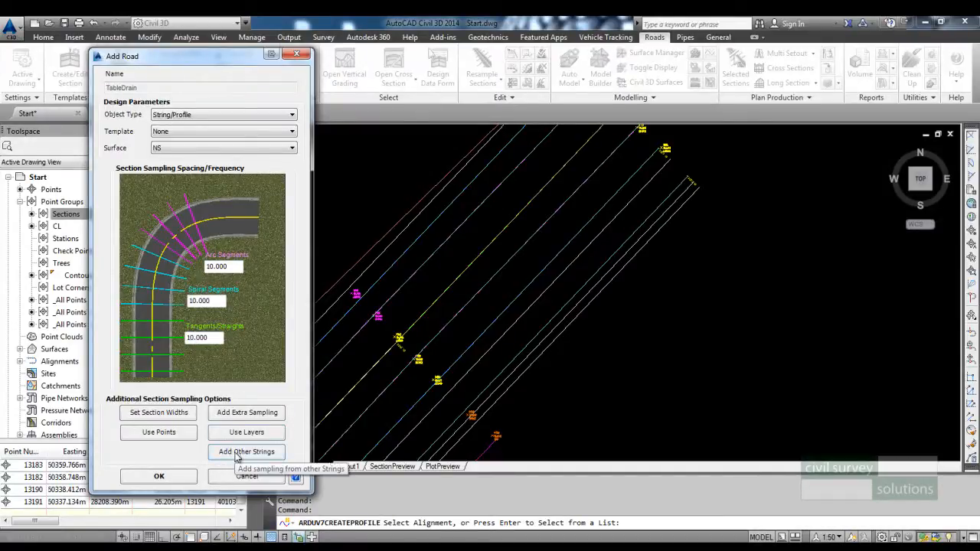
left_click(246, 451)
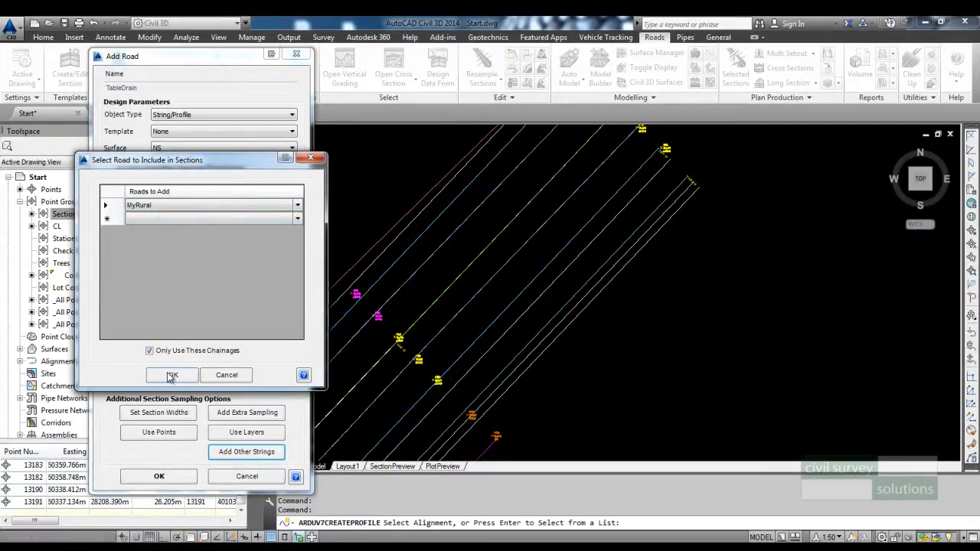
left_click(171, 375)
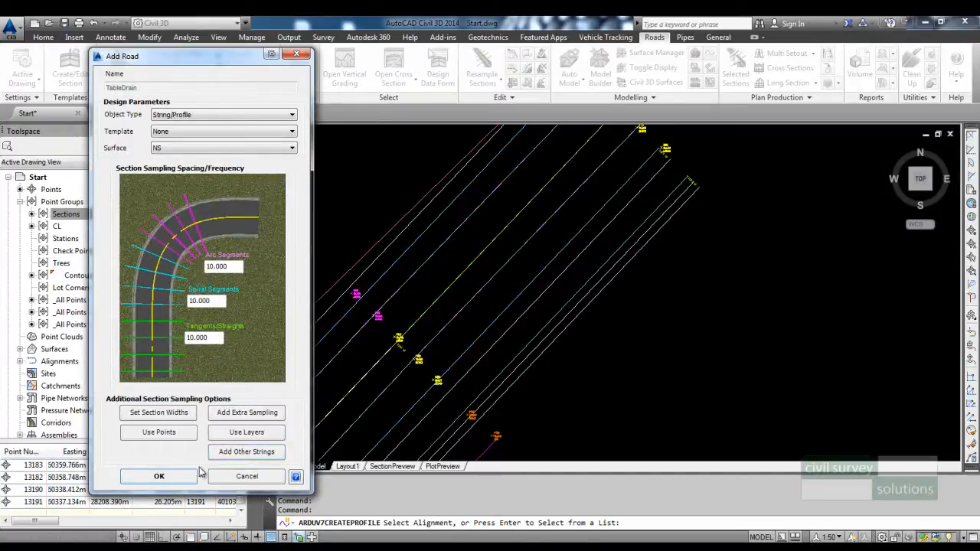
left_click(159, 476)
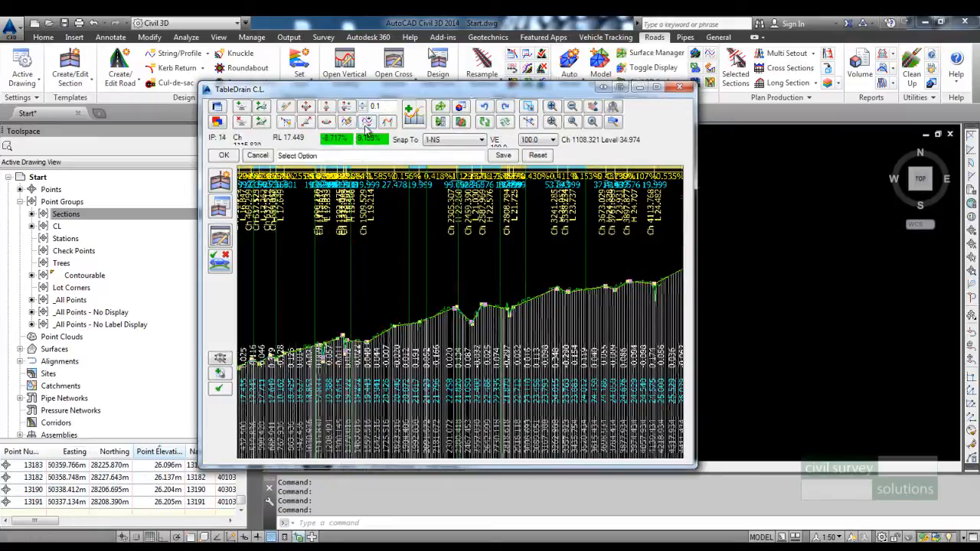
Step: Apply a -1 level difference to all IPs on the TableDrain profile
left_click(366, 122)
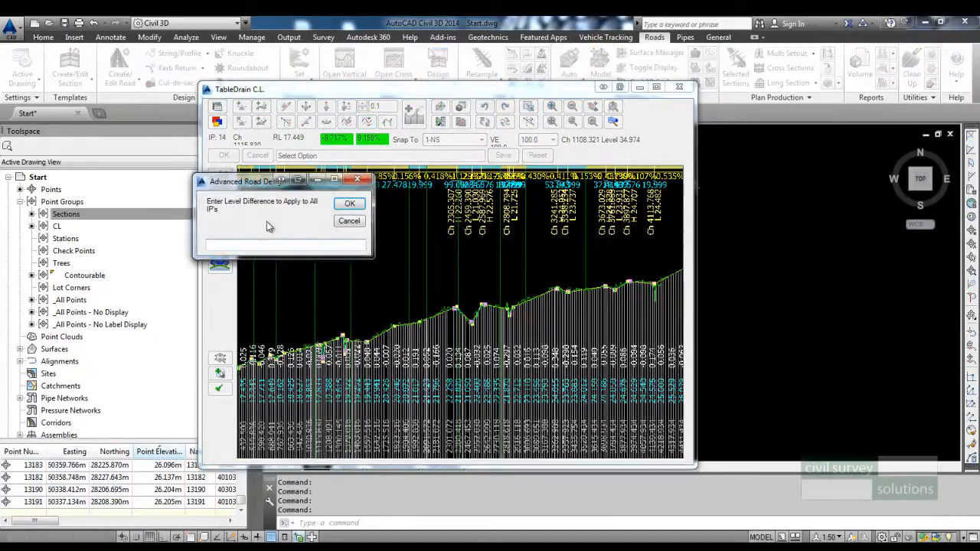
left_click(291, 245)
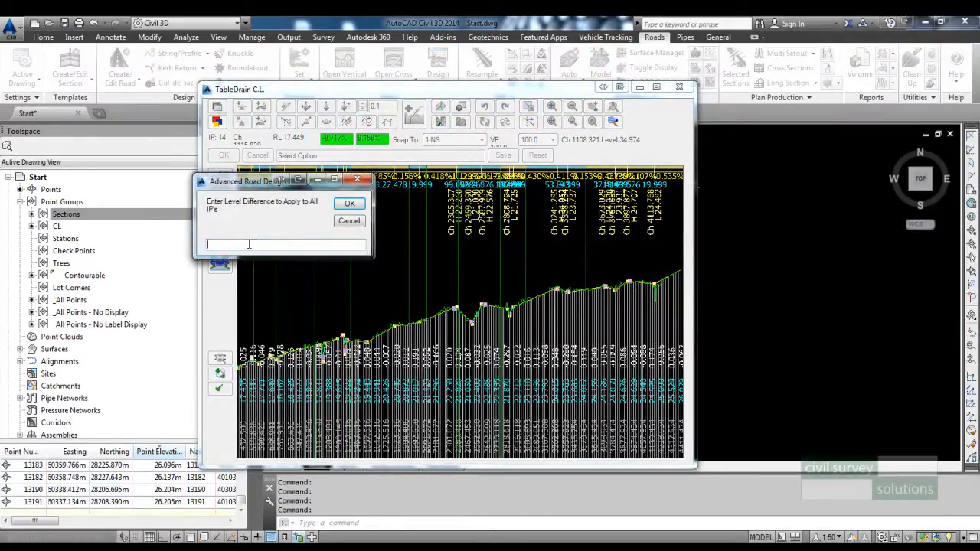
type("-1")
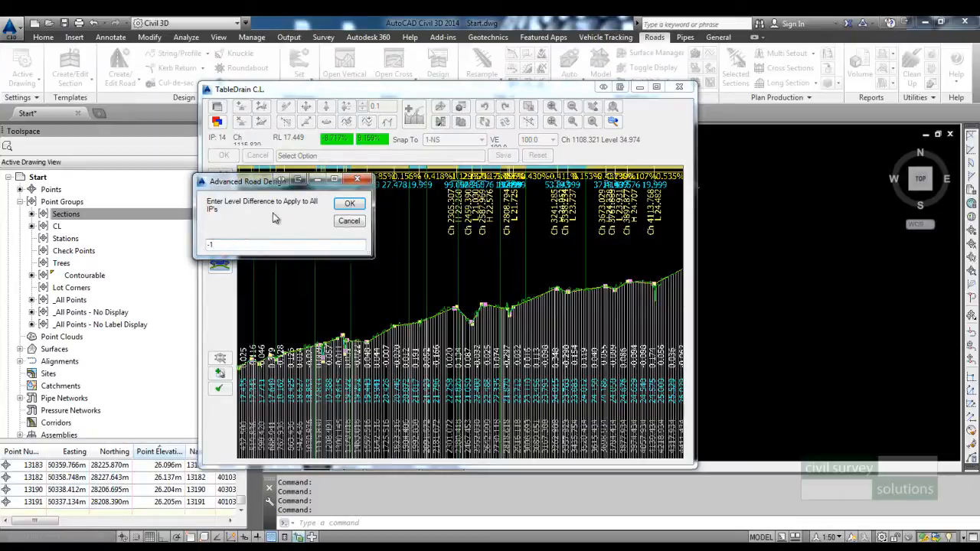
left_click(349, 203)
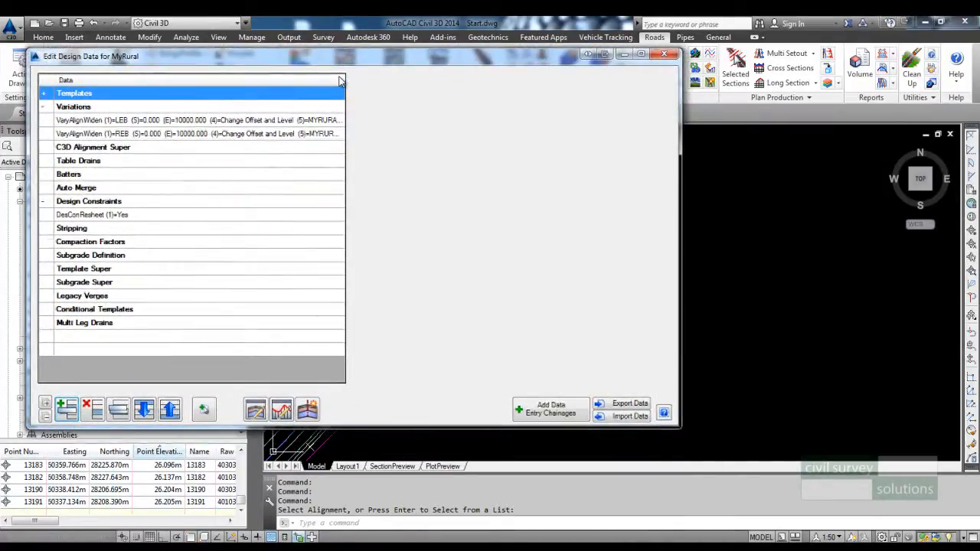
mouse_move(711, 224)
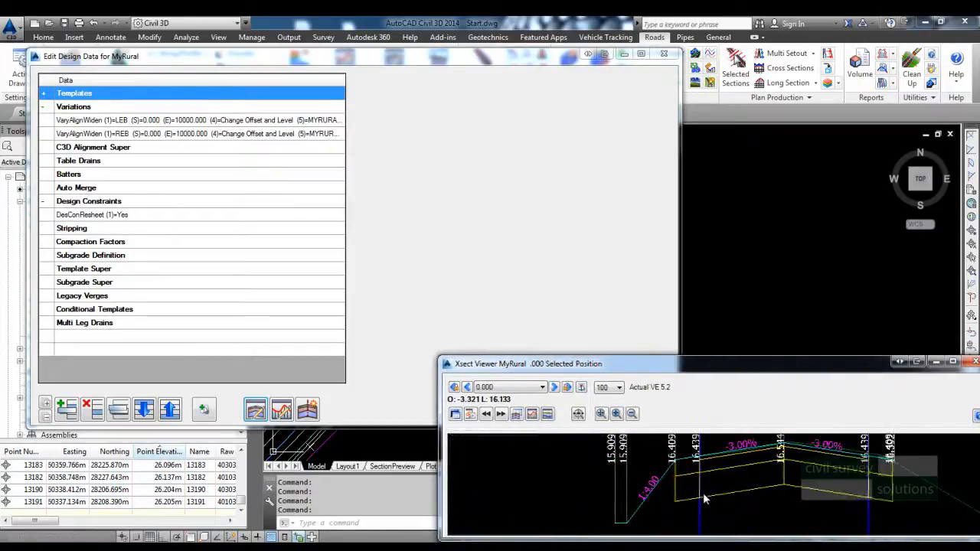
Step: Advance the MyRural cross-section viewer to another chainage and choose other objects to display
left_click(554, 388)
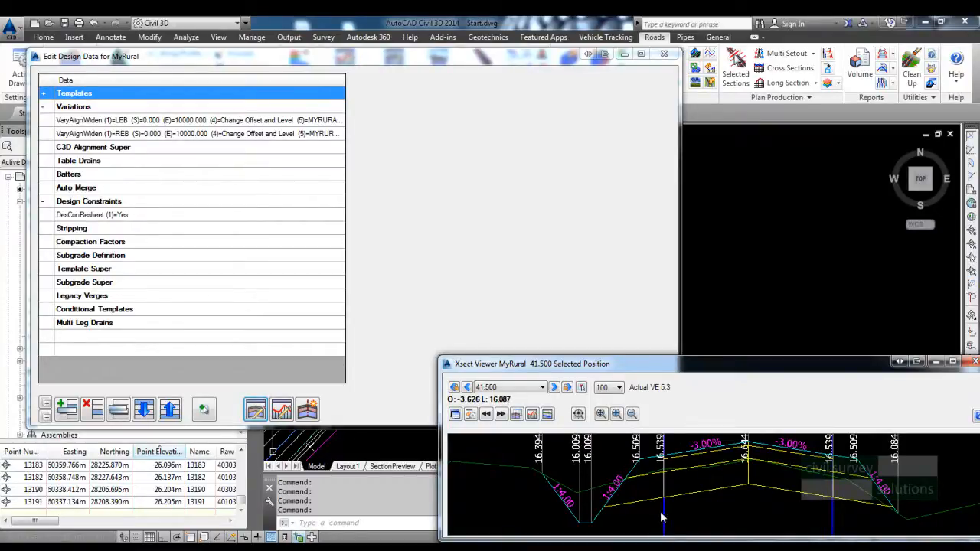
mouse_move(470, 414)
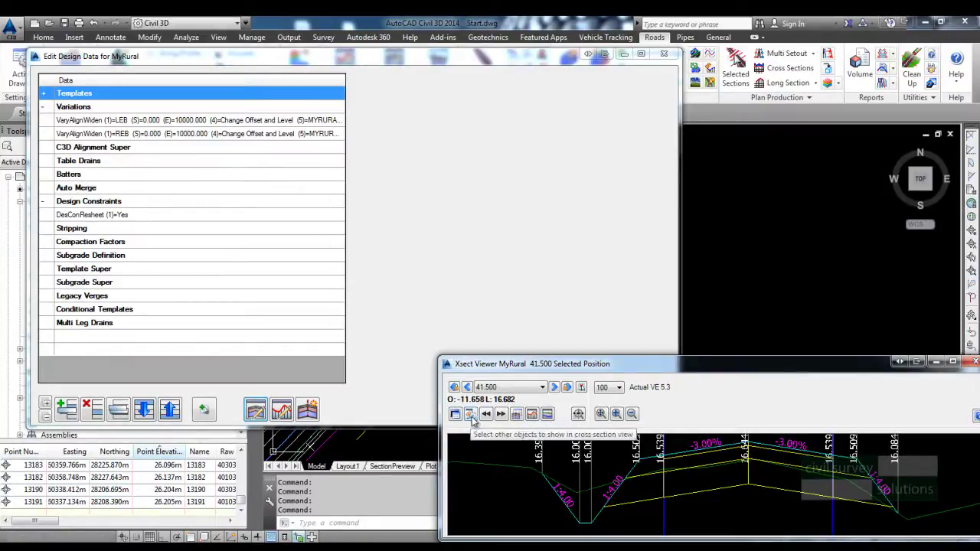
left_click(471, 413)
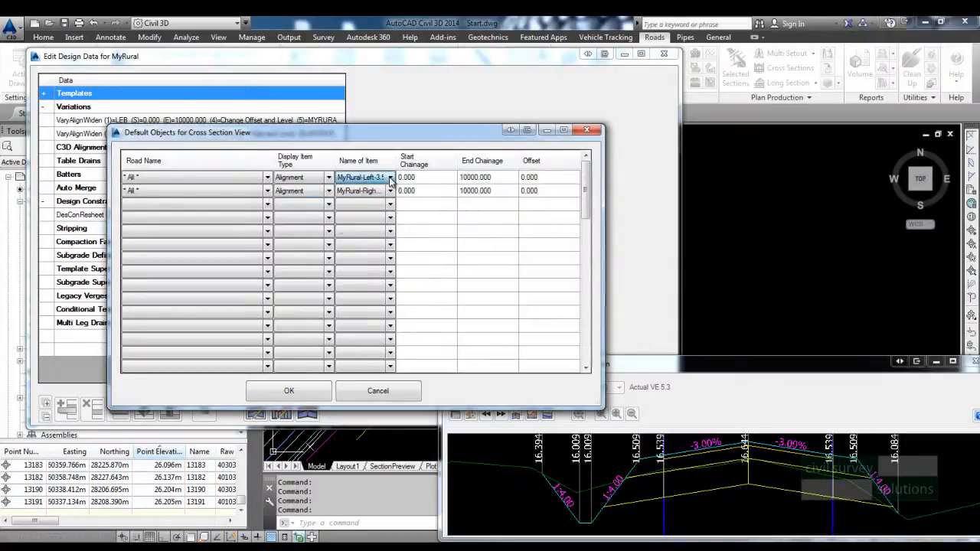
Step: Set TableDrain as the item name and road name in the cross-section default objects
left_click(389, 177)
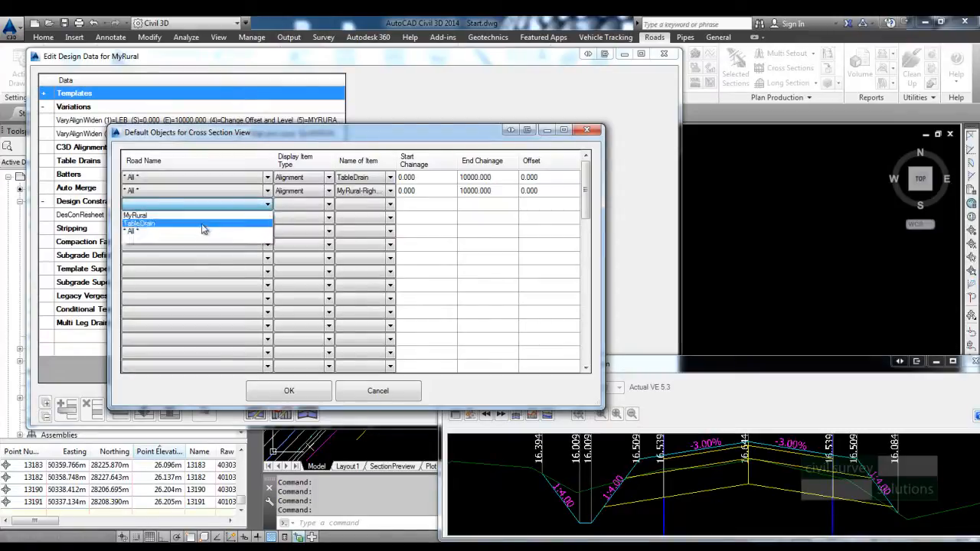
left_click(327, 203)
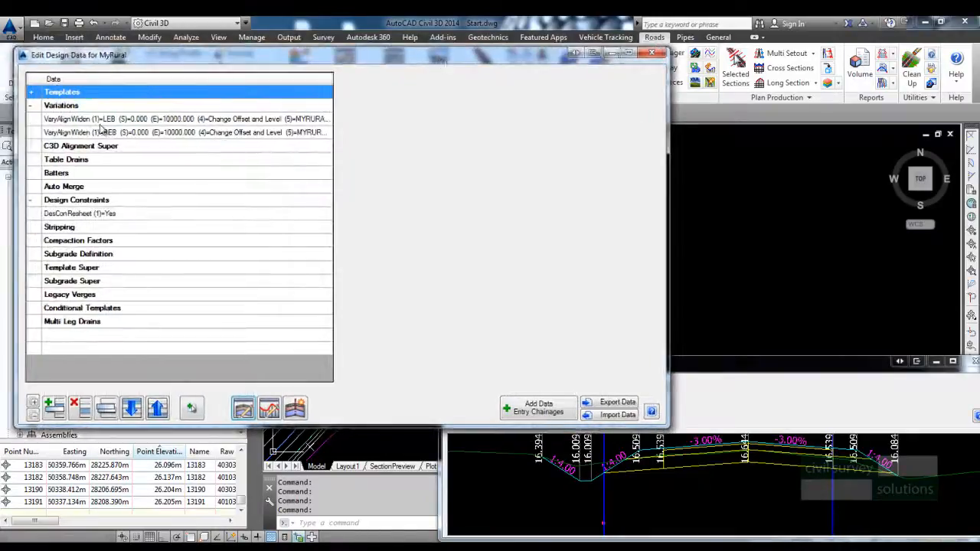
Step: Add a Change Offset and Level variation sending LTD1 to TableDrain, chainages 0–10000
left_click(61, 105)
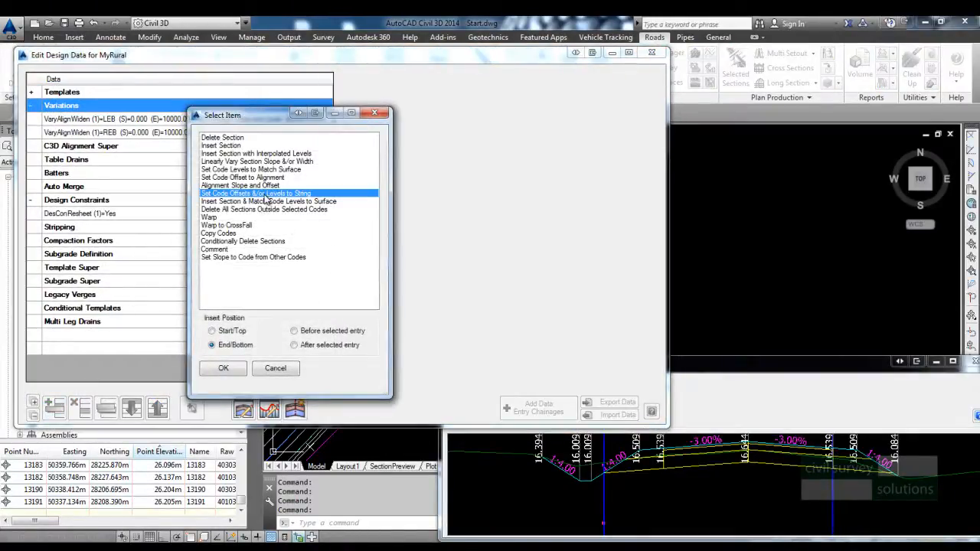
mouse_move(275, 257)
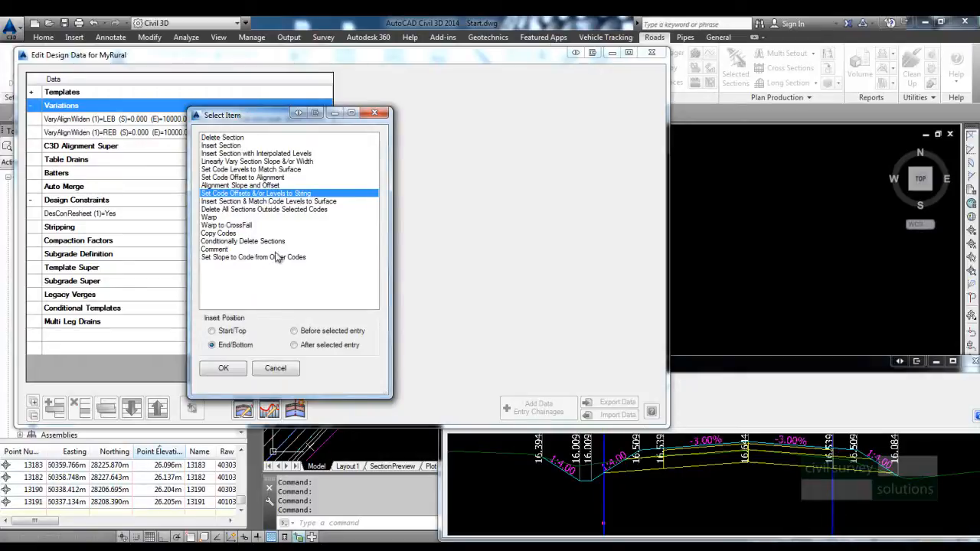
left_click(222, 368)
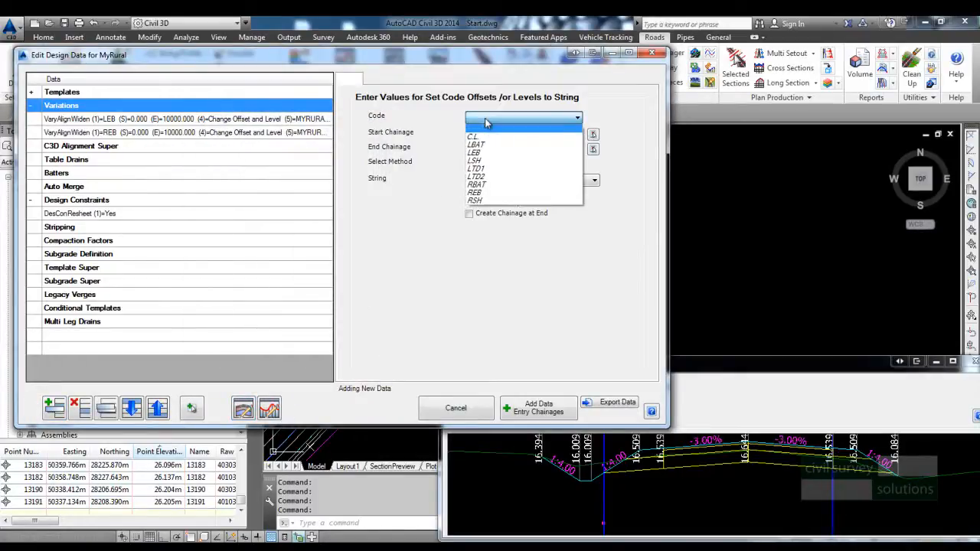
left_click(476, 168)
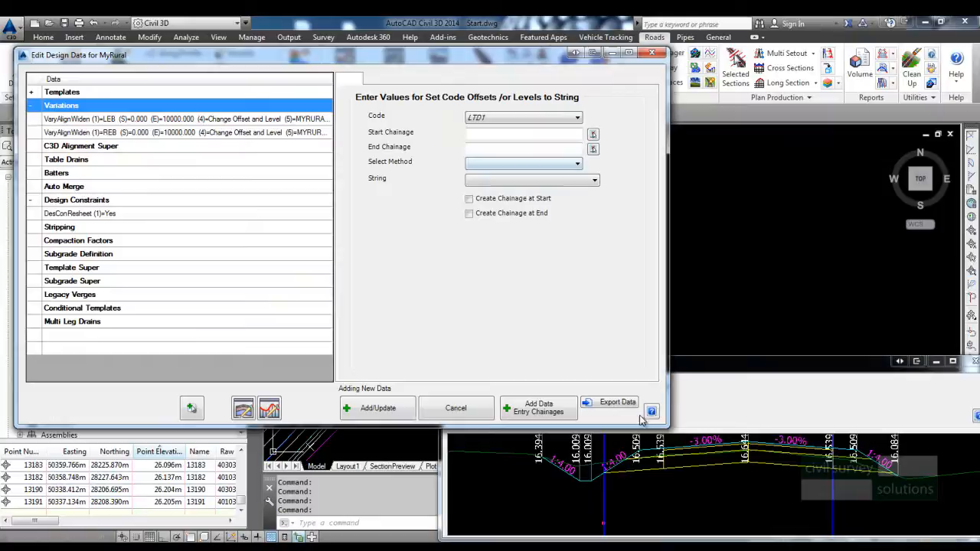
mouse_move(496, 148)
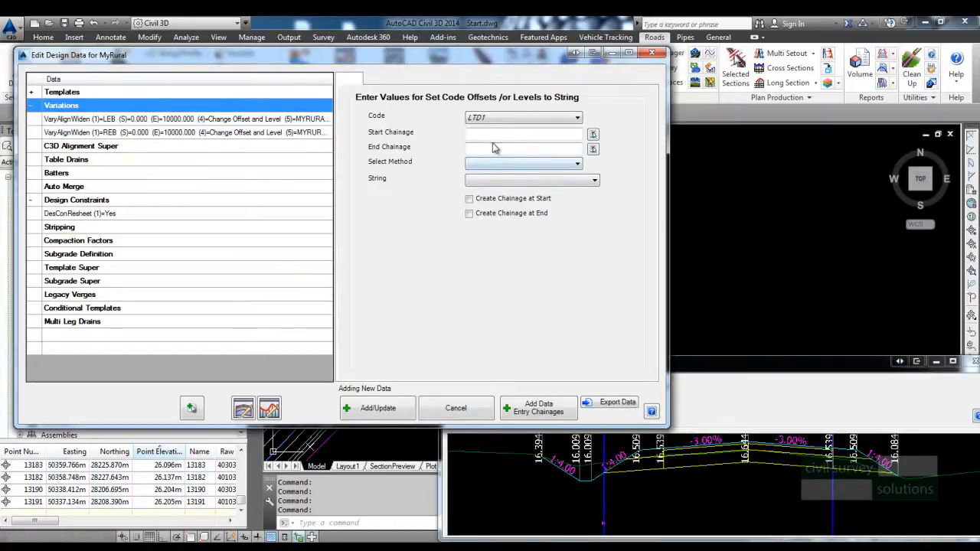
type("10000")
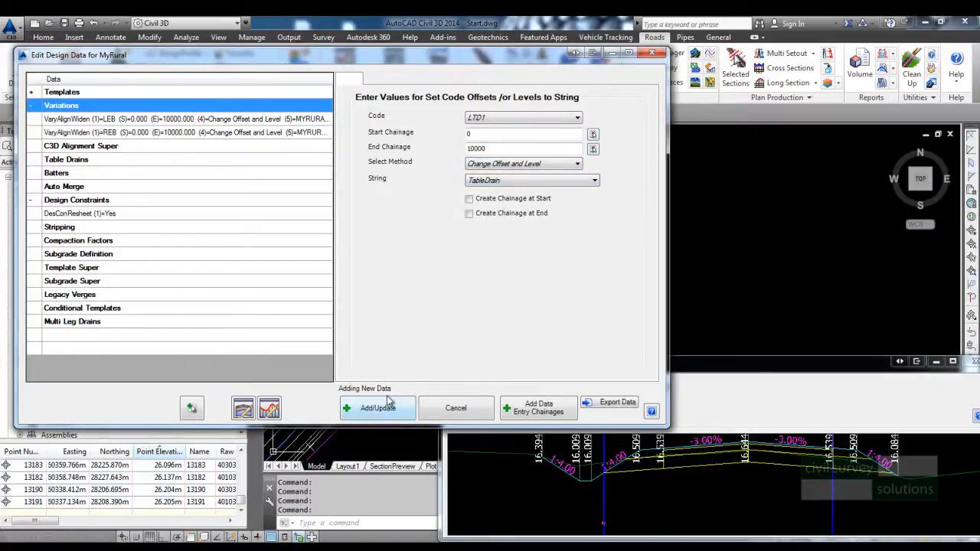
left_click(376, 407)
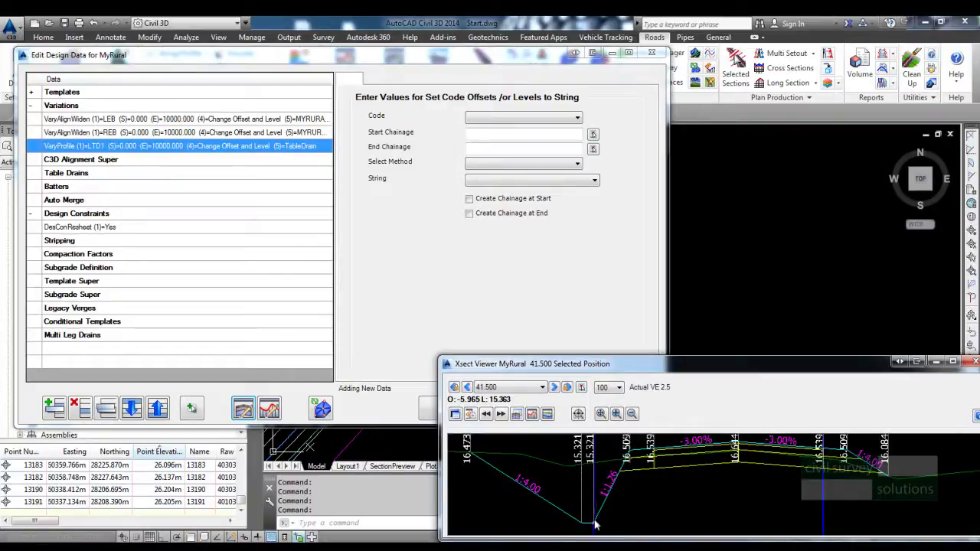
Step: Step through later cross sections and select the new LTD1 variation
left_click(554, 387)
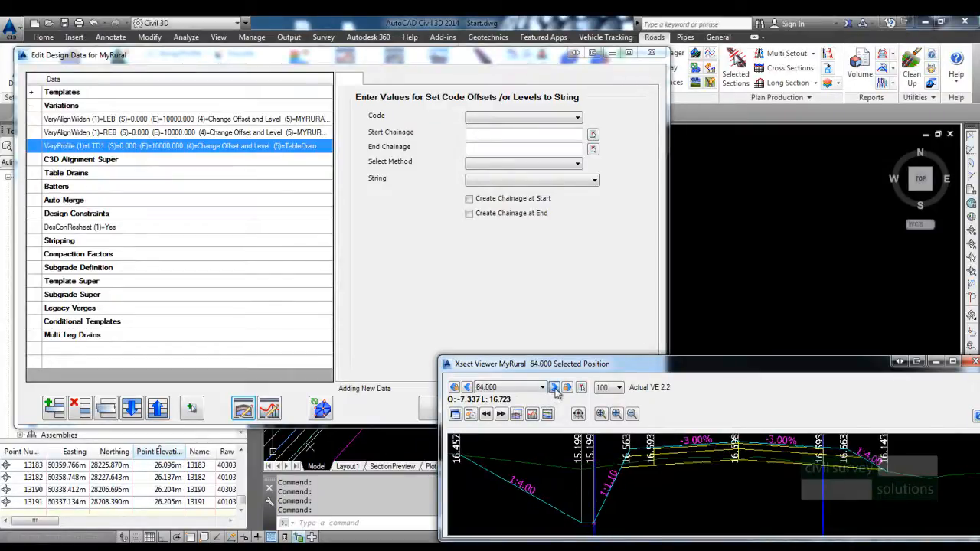
left_click(566, 388)
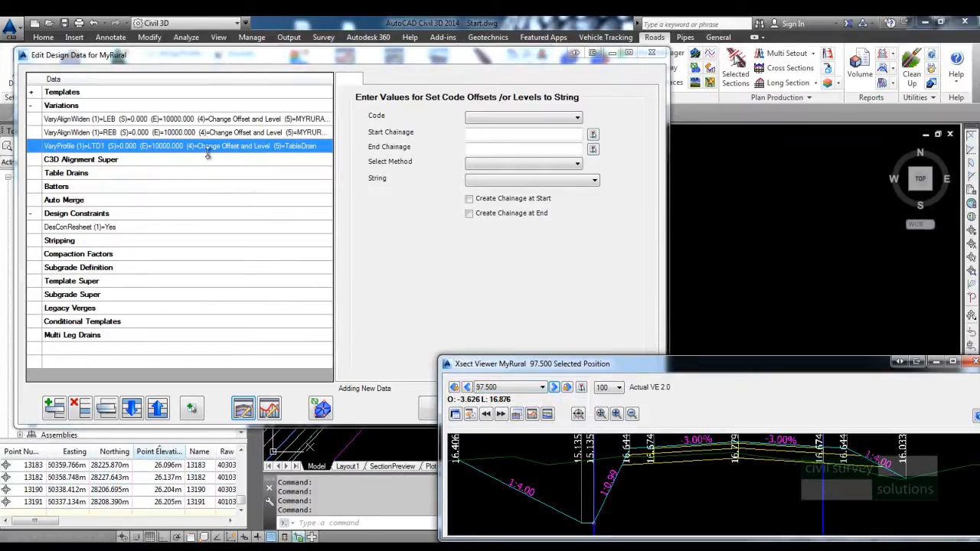
left_click(179, 145)
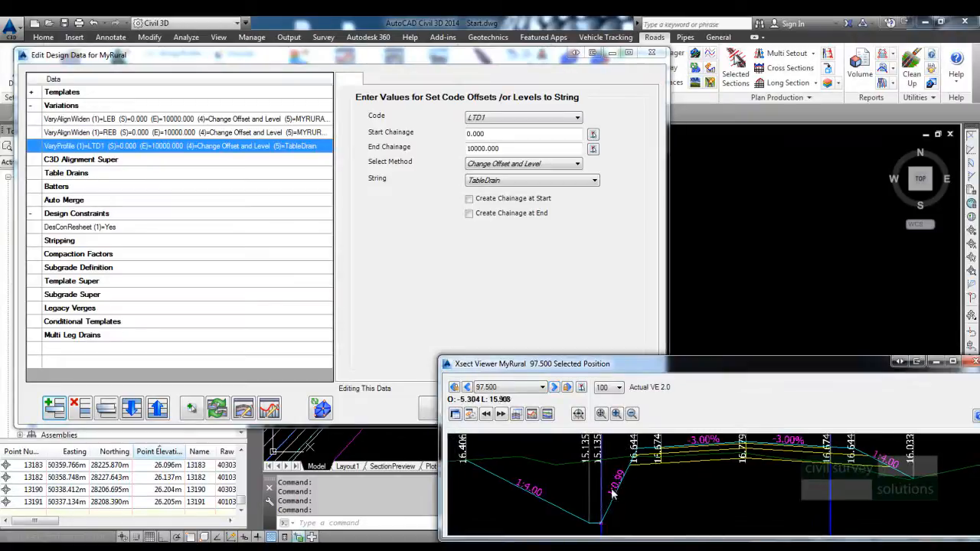
mouse_move(597, 494)
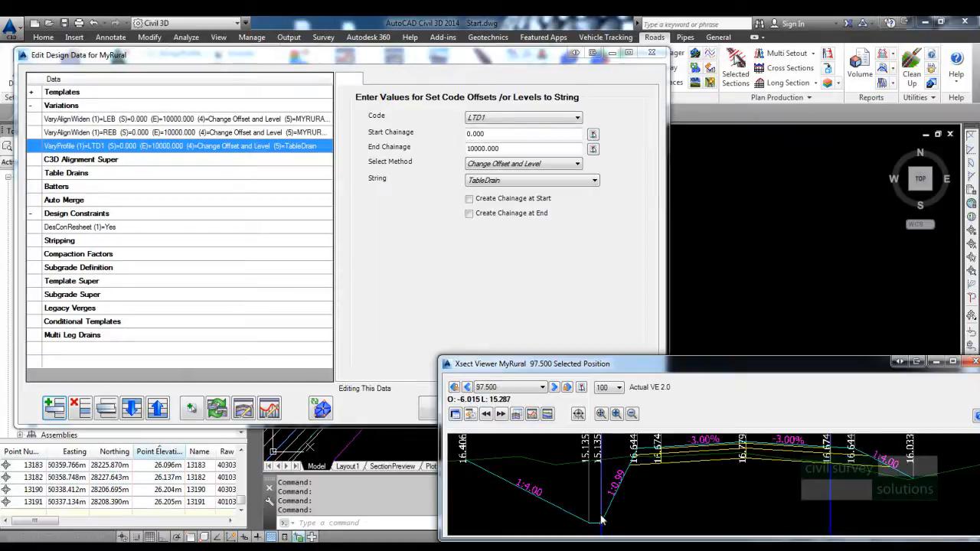
Step: Switch the LTD1 variation method to Hold Slope - Change Offset
left_click(523, 163)
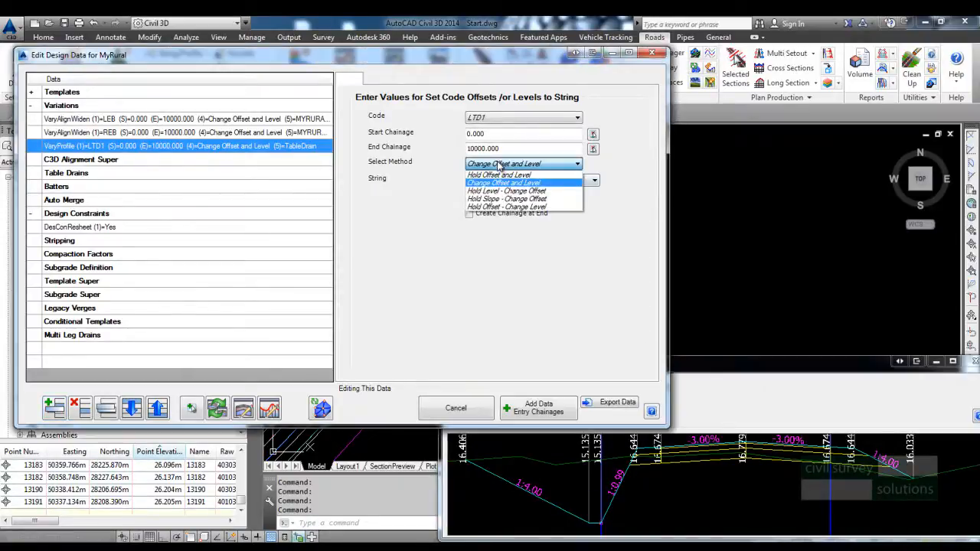
mouse_move(520, 199)
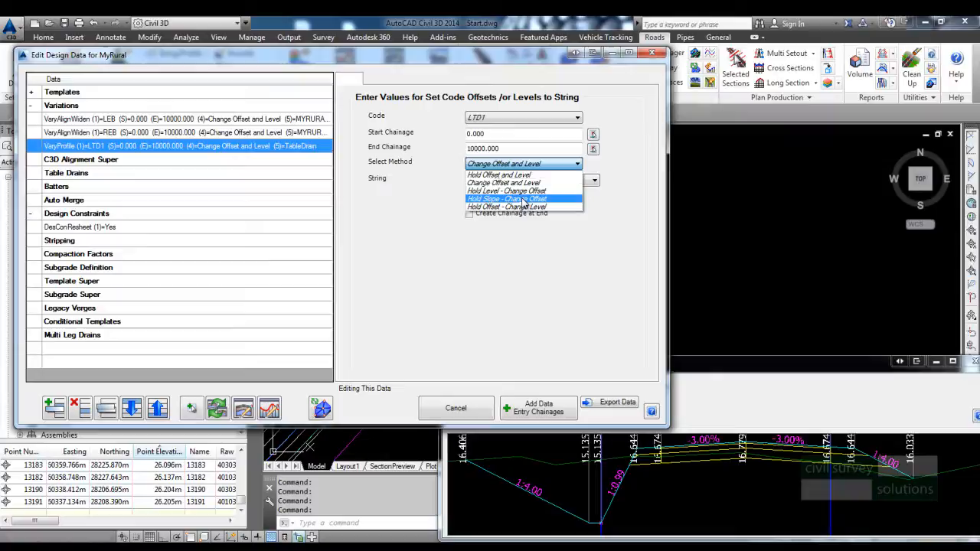
left_click(506, 198)
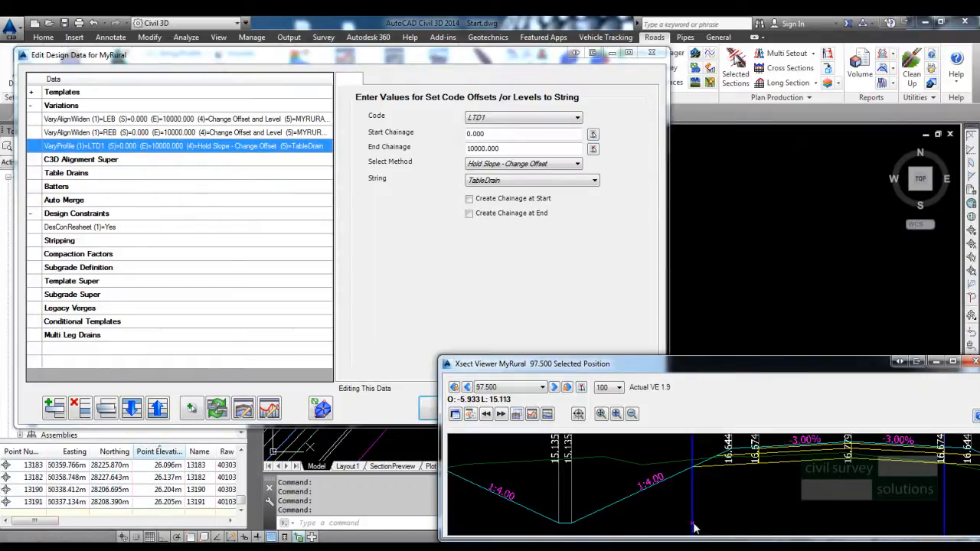
mouse_move(626, 512)
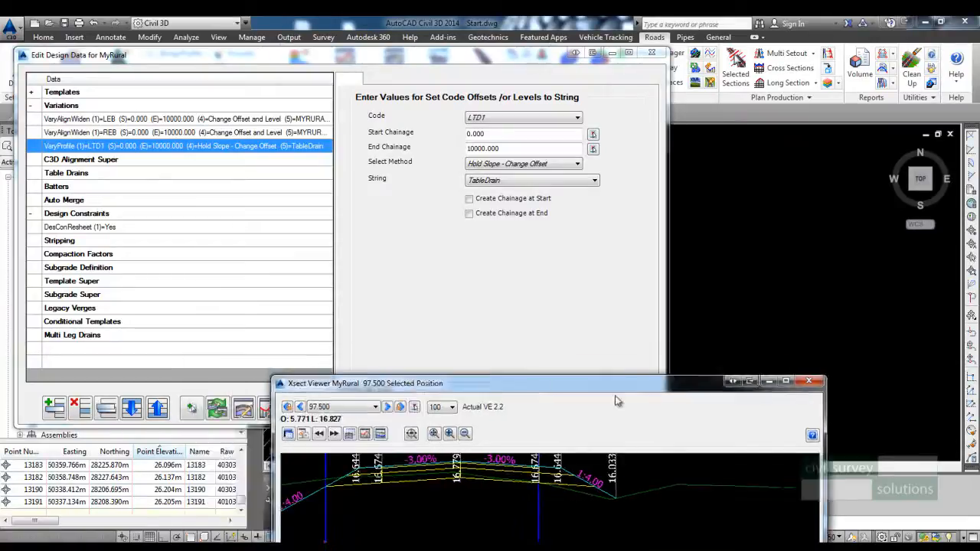
left_click(66, 173)
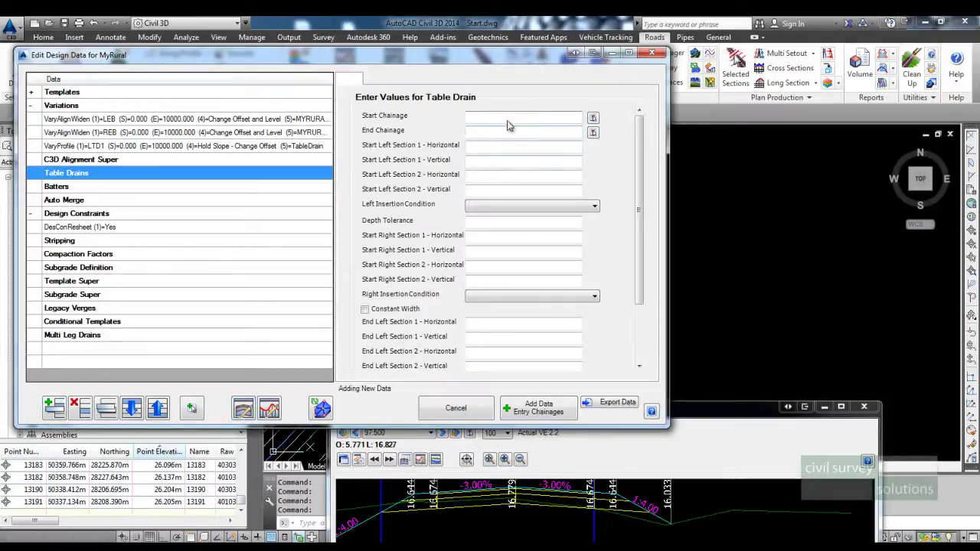
Step: Add a table drain for chainages 0–10000 with right sections 2 by 0.5 and 0.5 by 0
type("10000")
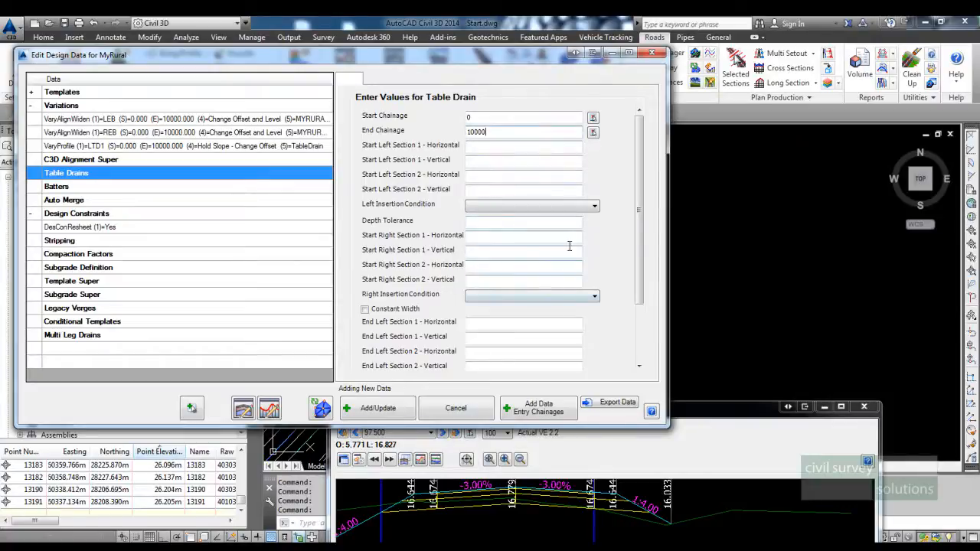
left_click(523, 235)
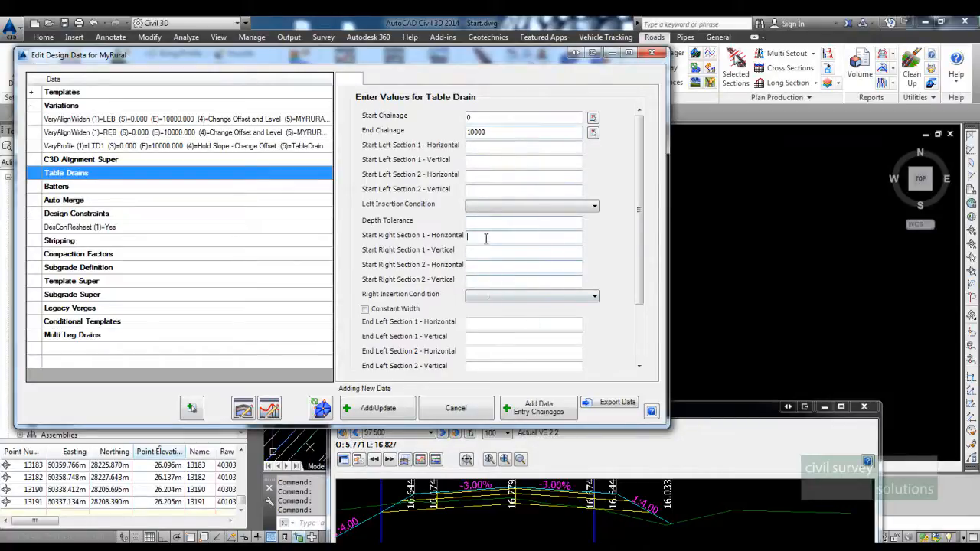
type("2")
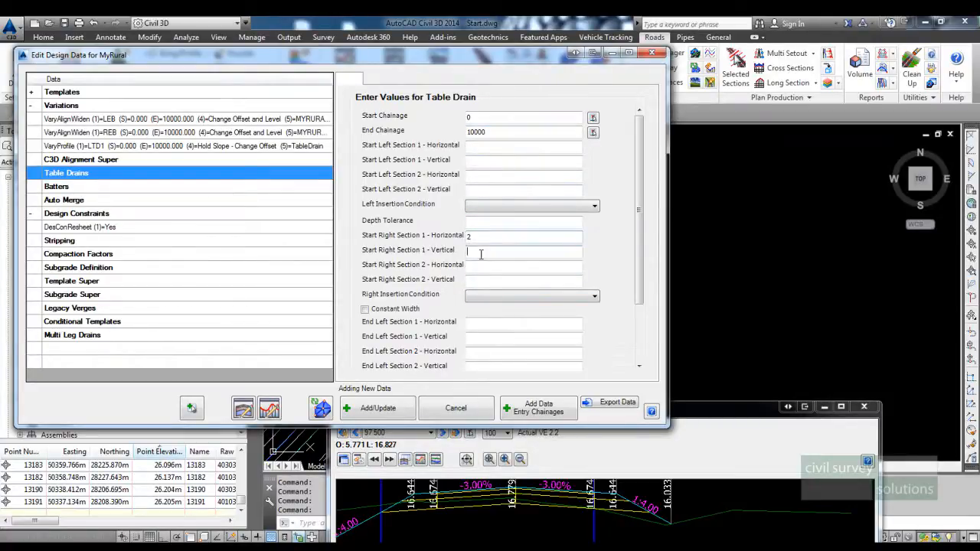
type("2")
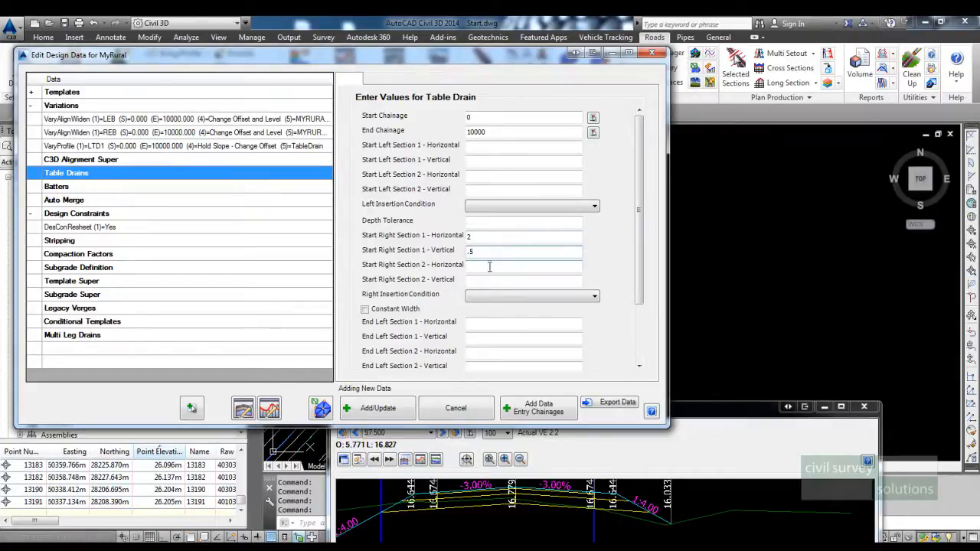
type(".5")
left_click(523, 279)
type("0")
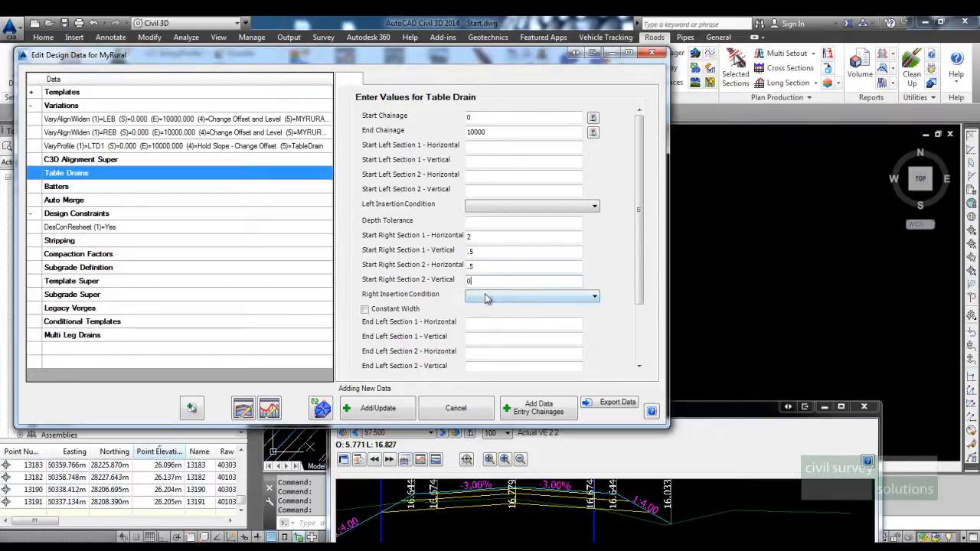
left_click(593, 296)
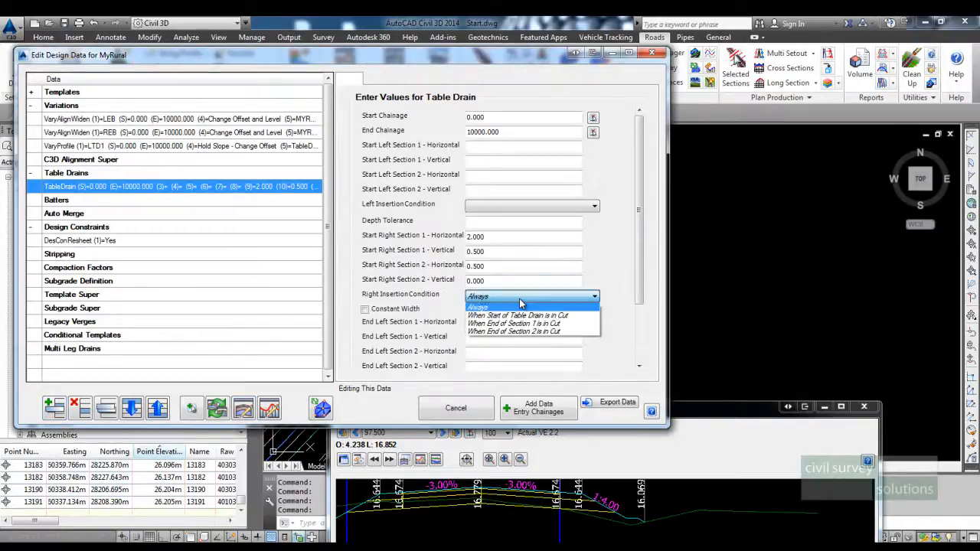
left_click(519, 315)
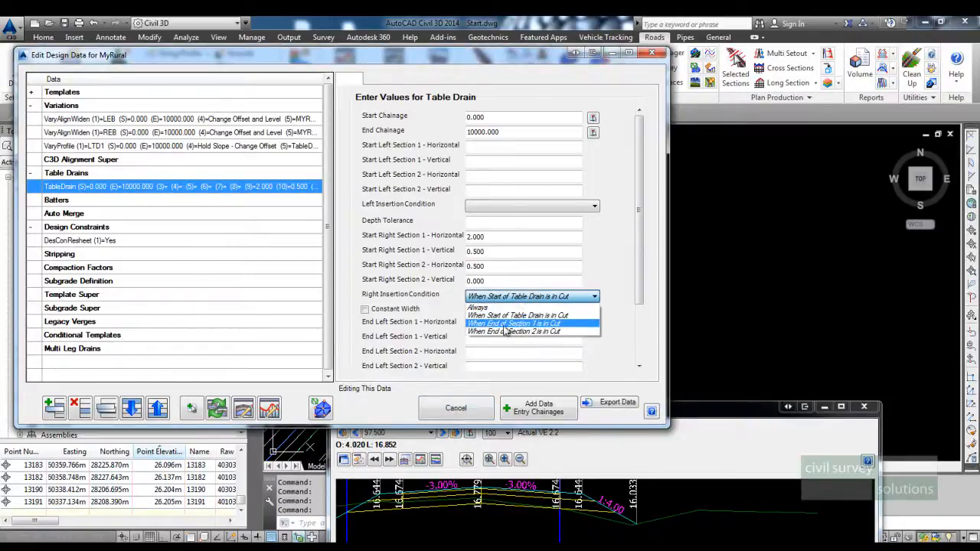
Step: Keep the right insertion condition at 'start of table drain in cut' and review nearby cross sections
left_click(515, 315)
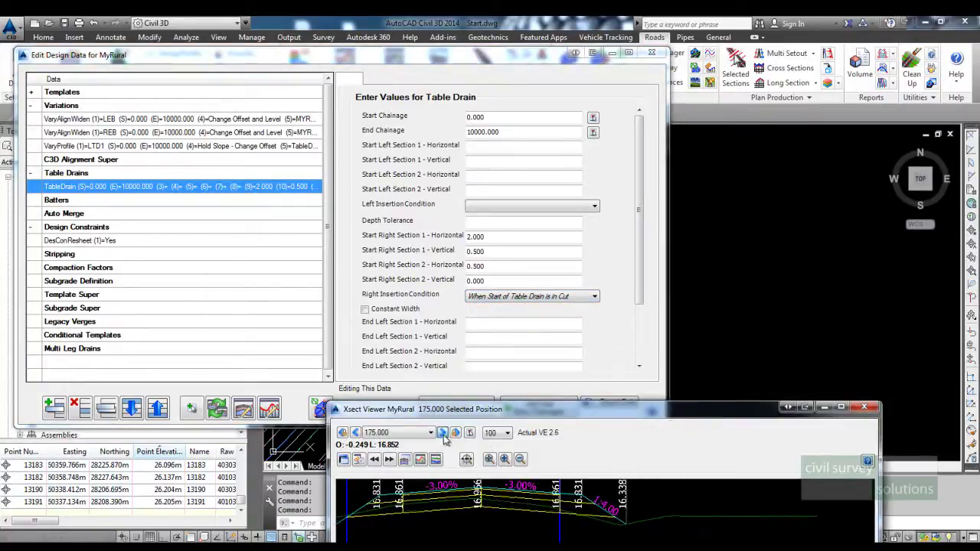
left_click(443, 432)
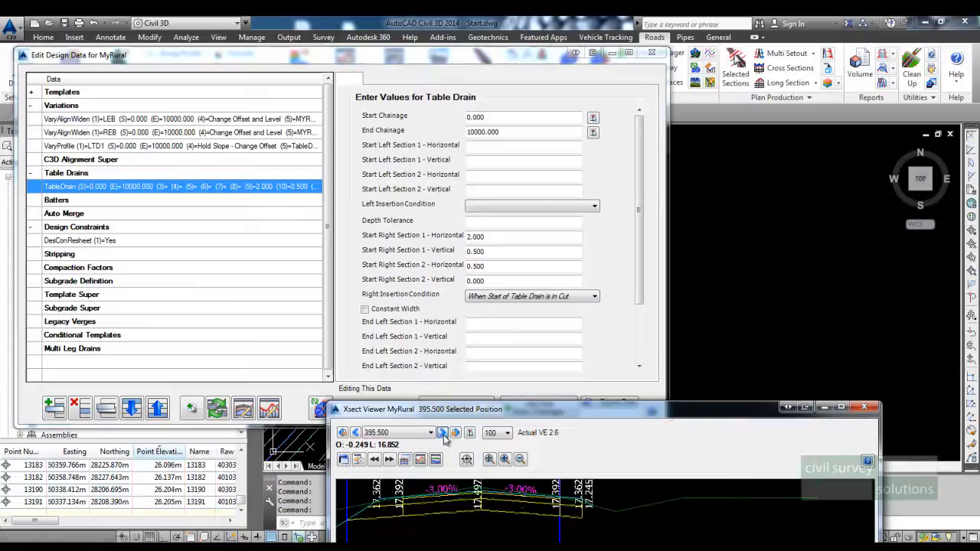
left_click(442, 432)
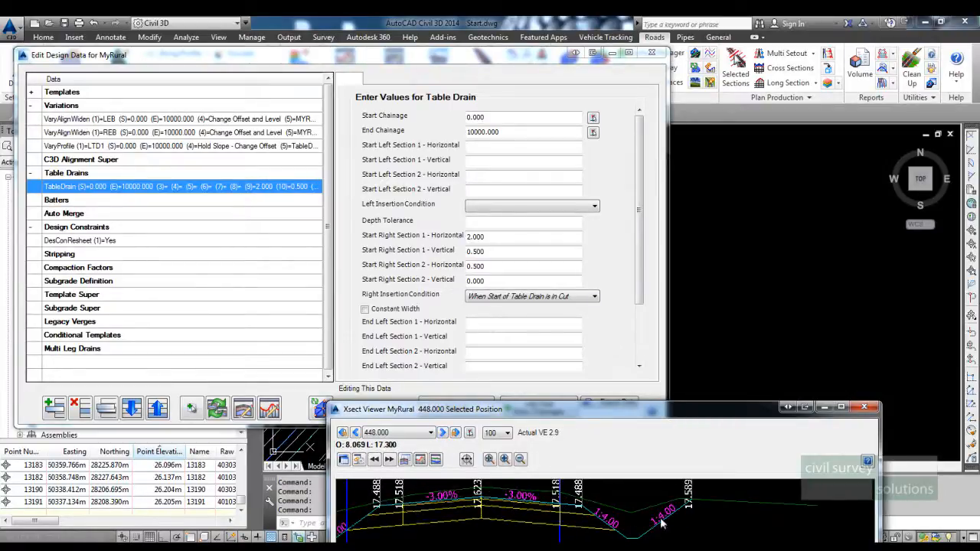
left_click(355, 432)
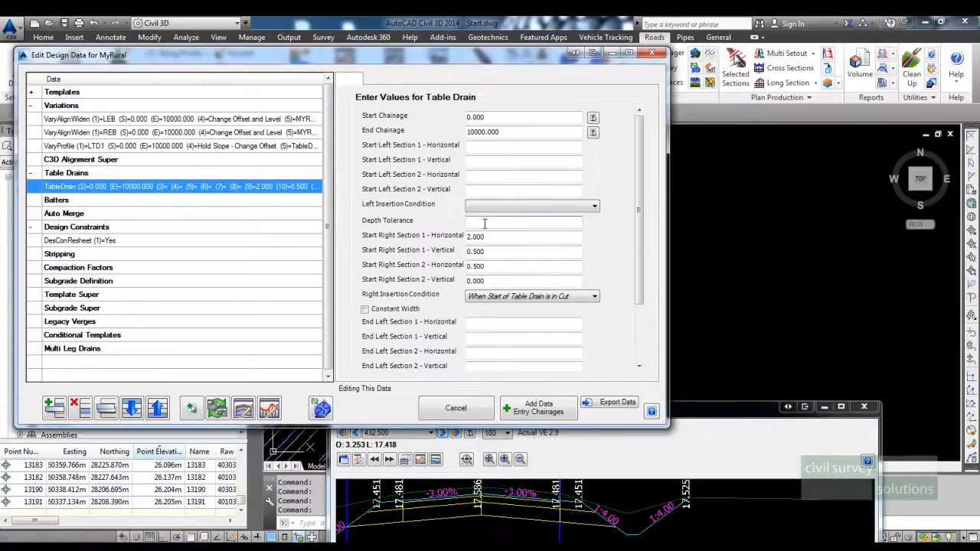
Step: Apply a -0.050 depth tolerance, then switch insertion to 'end of section 1 in cut'
type("-.1")
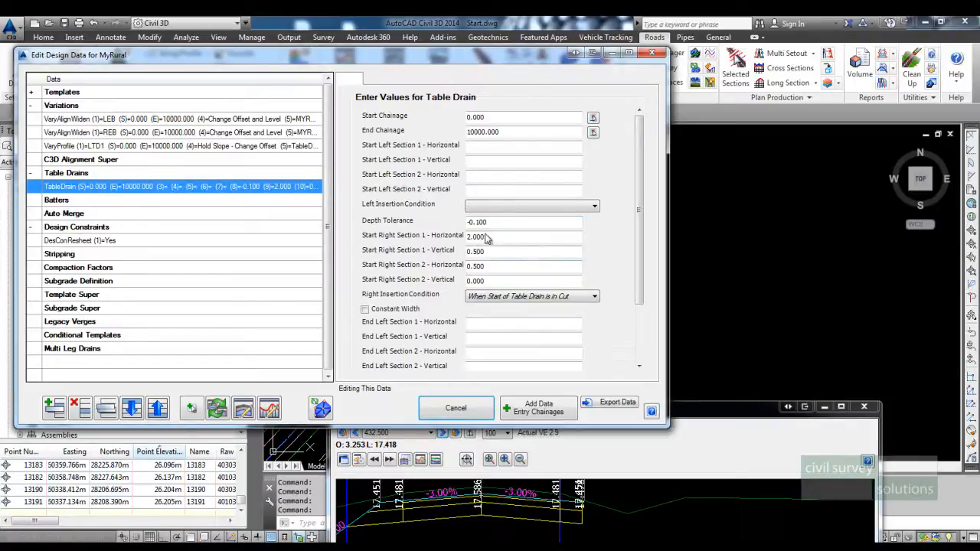
type("-.054")
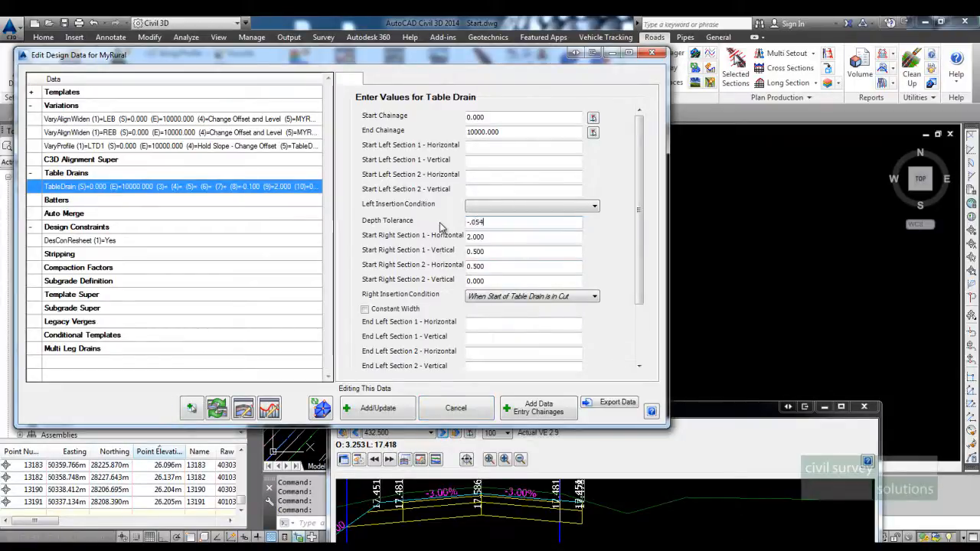
left_click(377, 406)
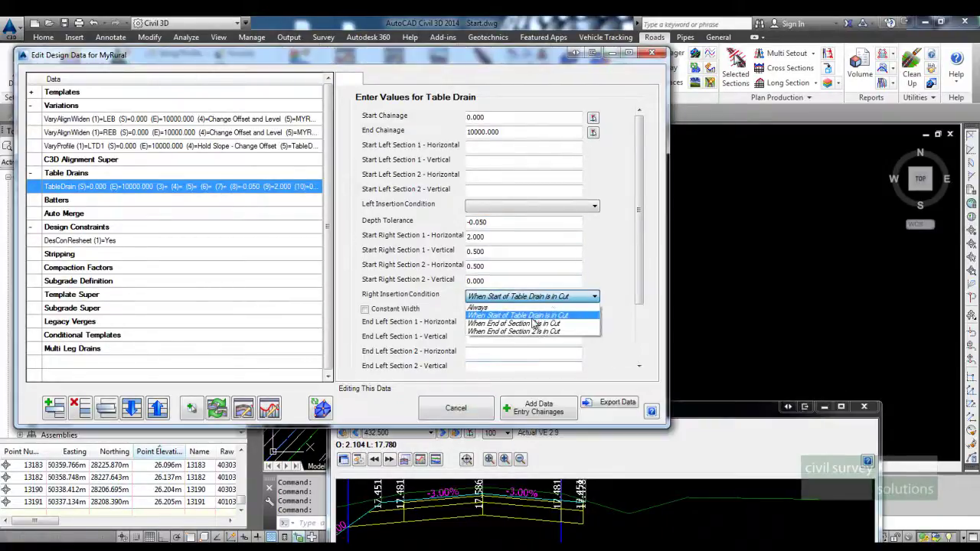
left_click(521, 323)
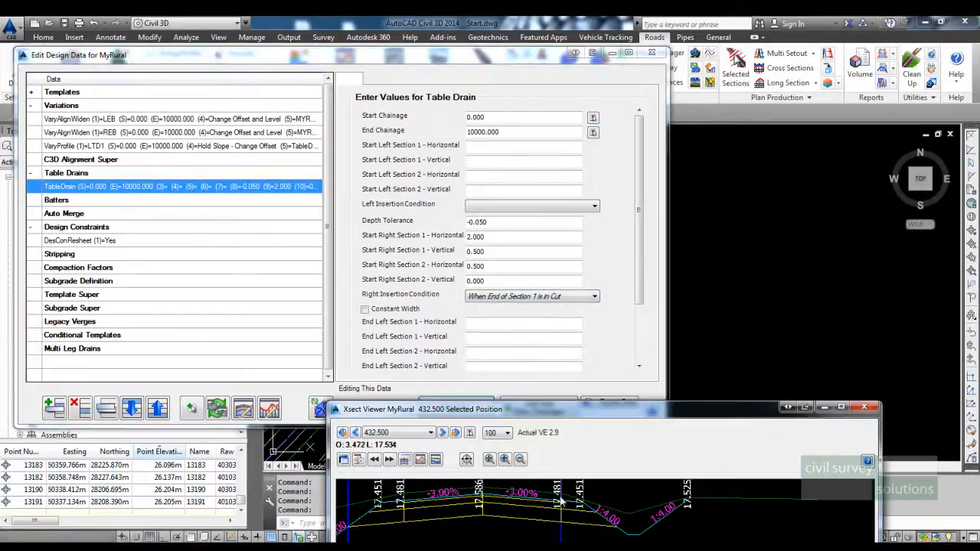
mouse_move(601, 517)
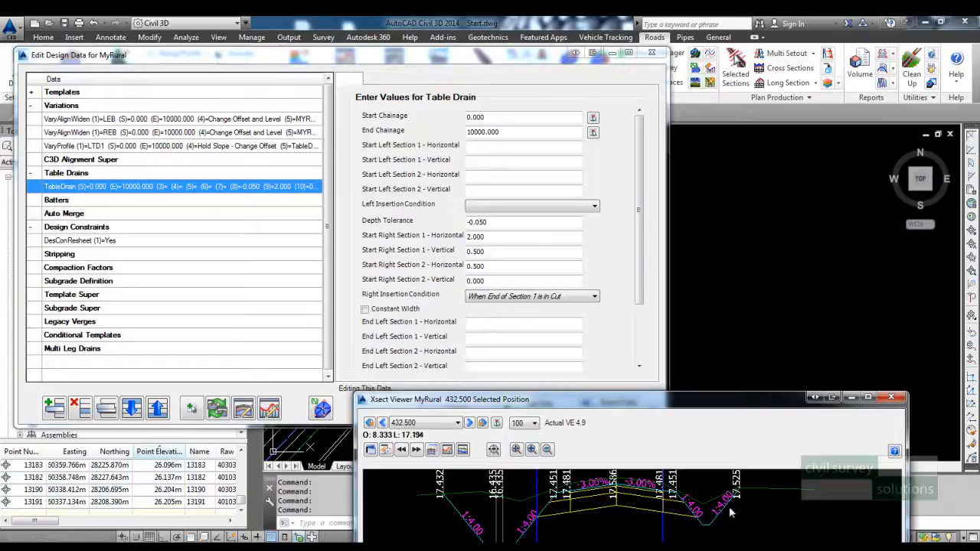
mouse_move(697, 517)
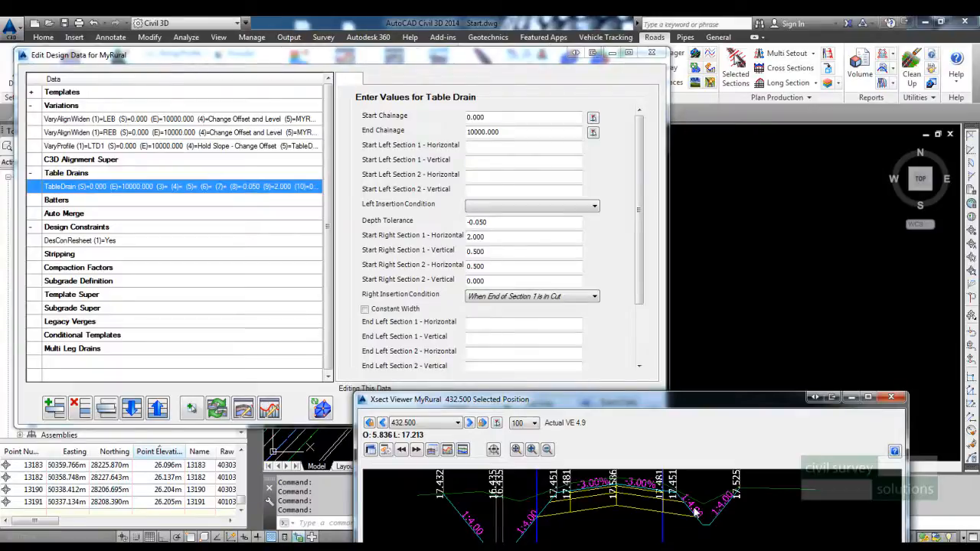
mouse_move(685, 517)
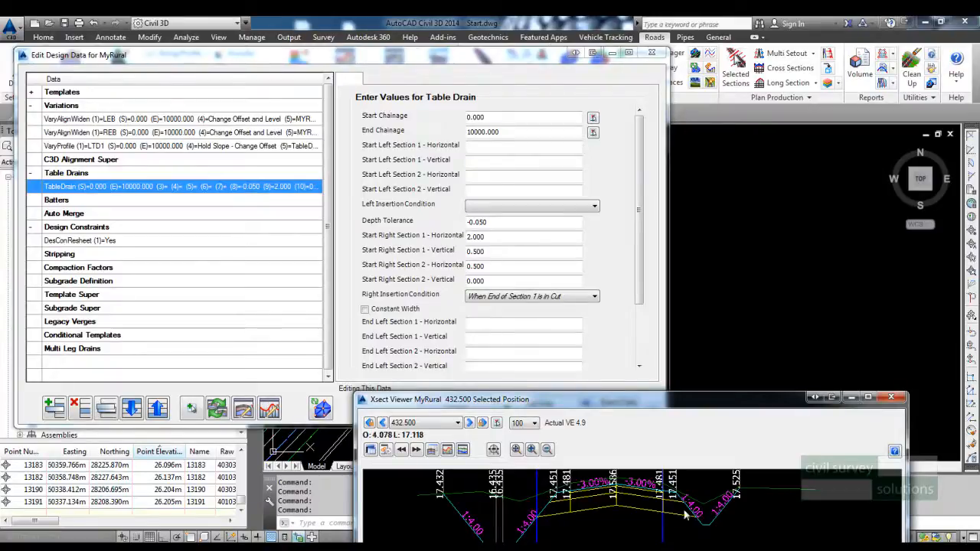